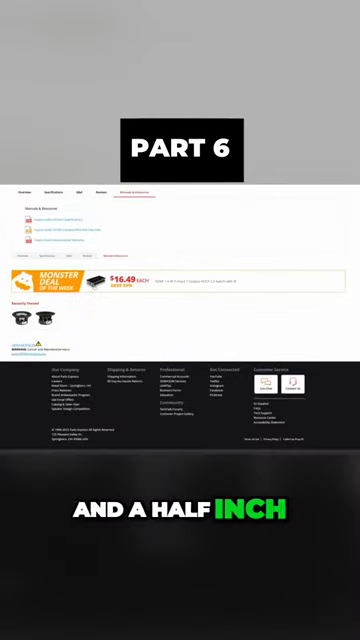
pyautogui.scroll(3)
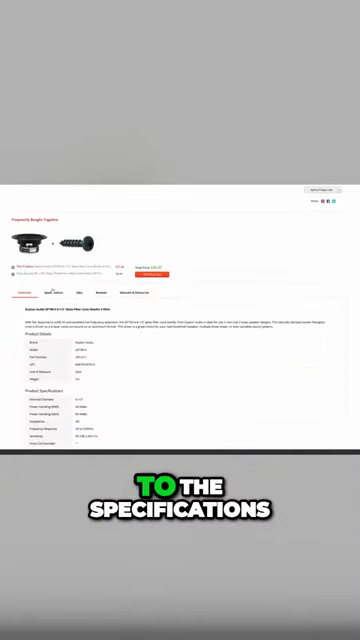
pyautogui.scroll(-3)
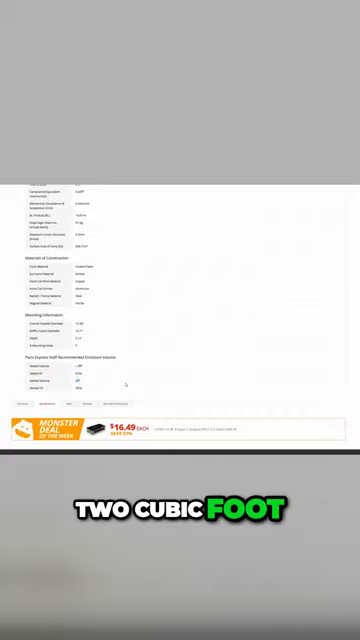
pyautogui.scroll(-3)
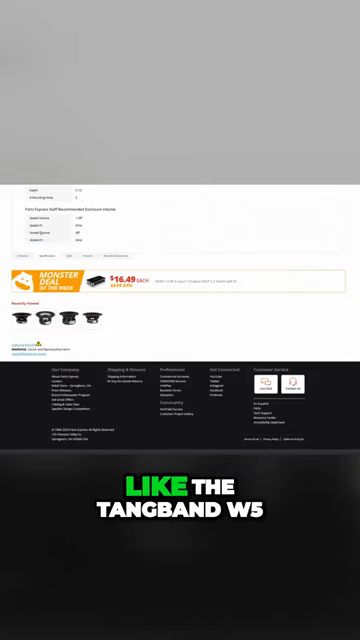
pyautogui.scroll(3)
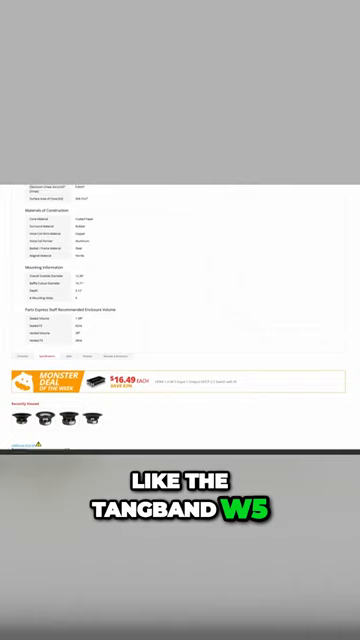